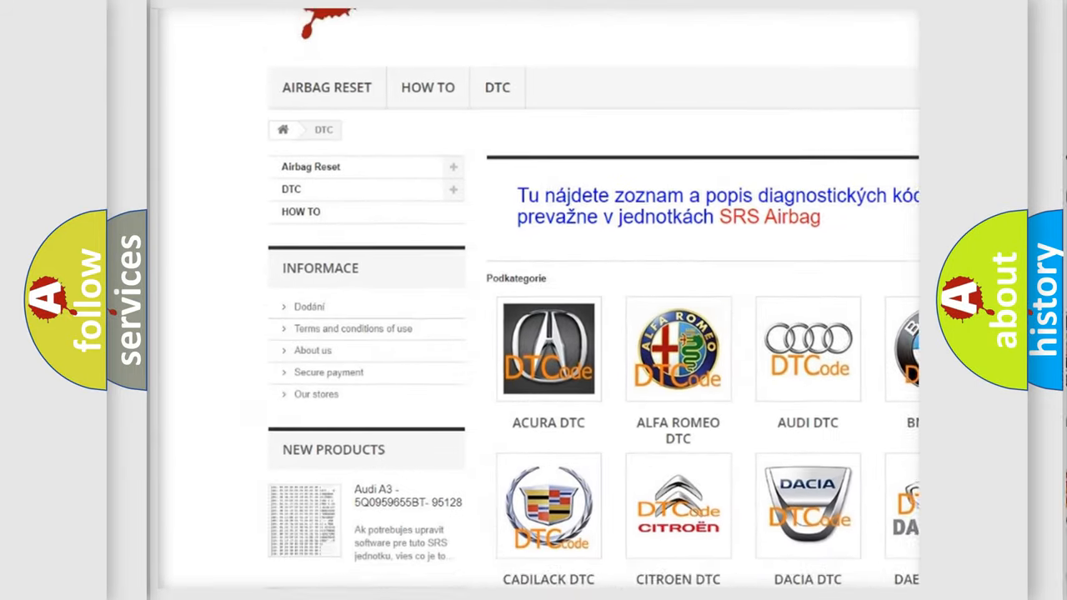
pyautogui.scroll(-3)
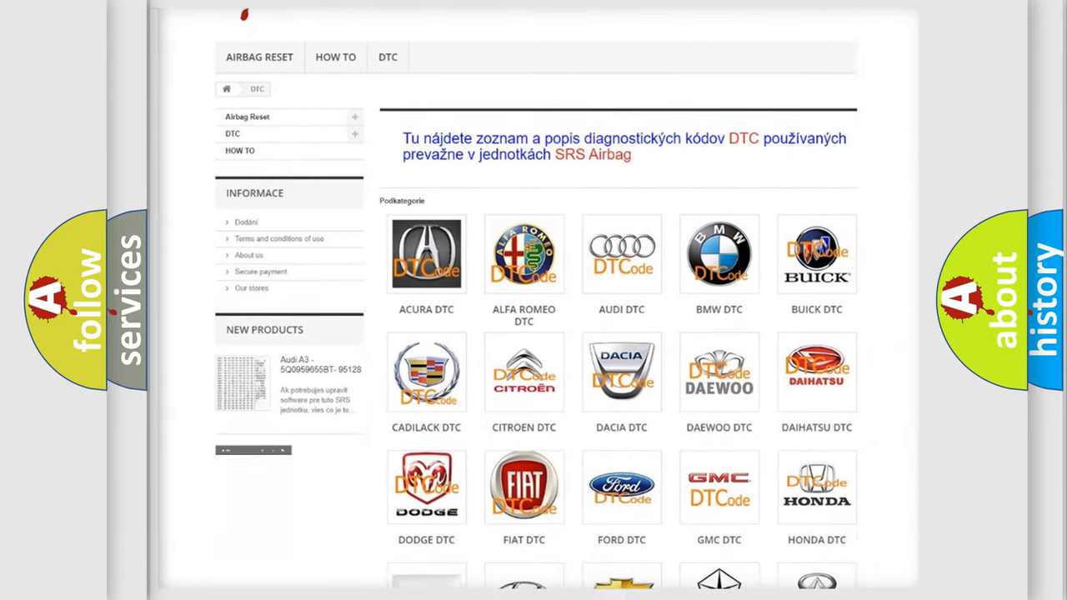
pyautogui.scroll(-3)
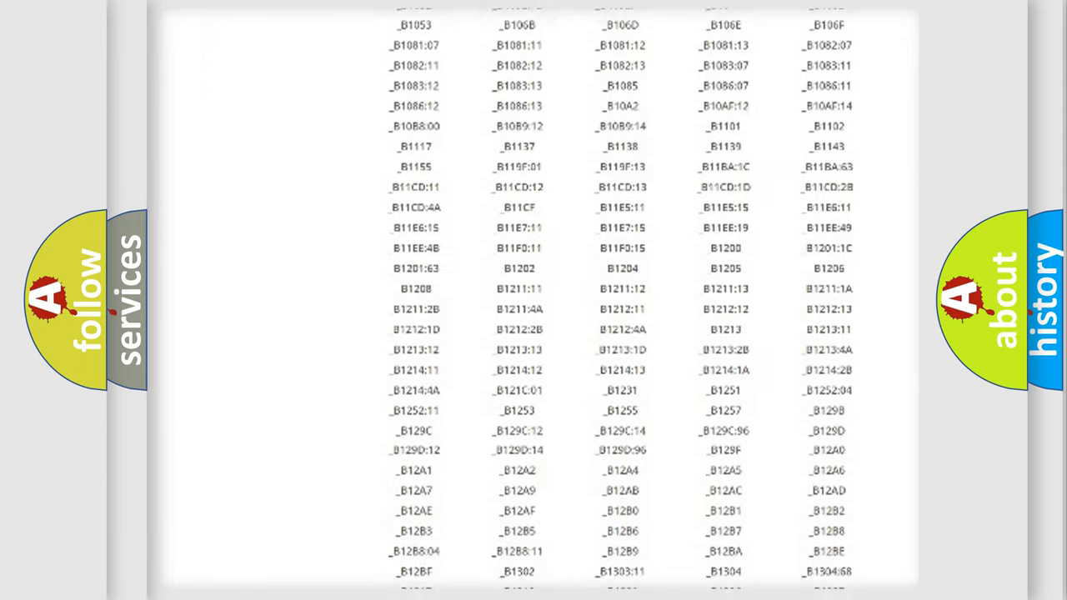
pyautogui.scroll(-3)
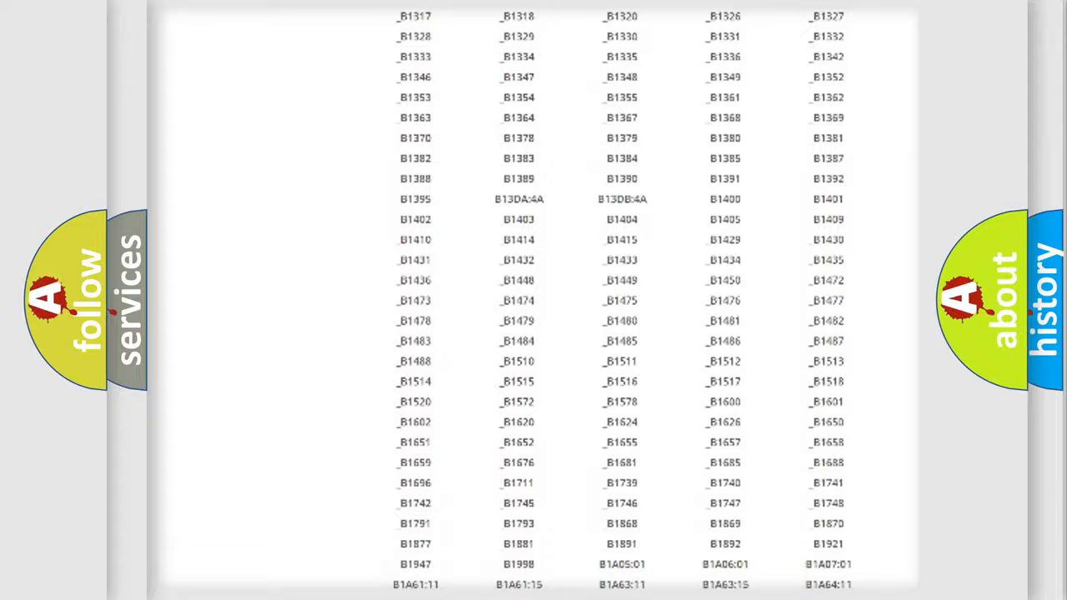